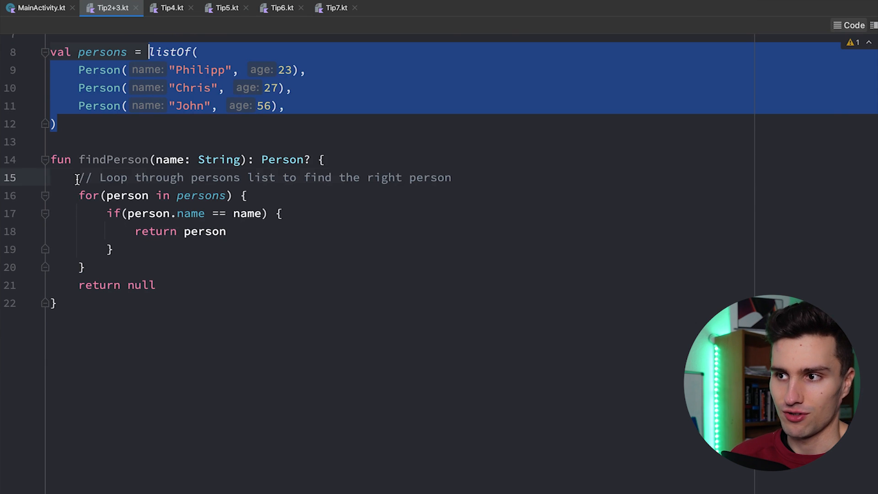
# - Rename the findPerson function to findPersonByName by appending ByName to its declaration
pyautogui.click(351, 177)
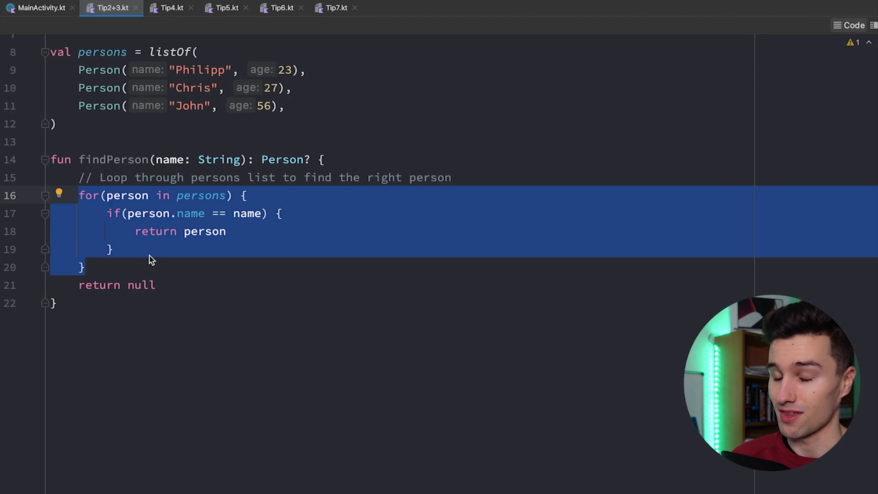
pyautogui.moveTo(153, 258)
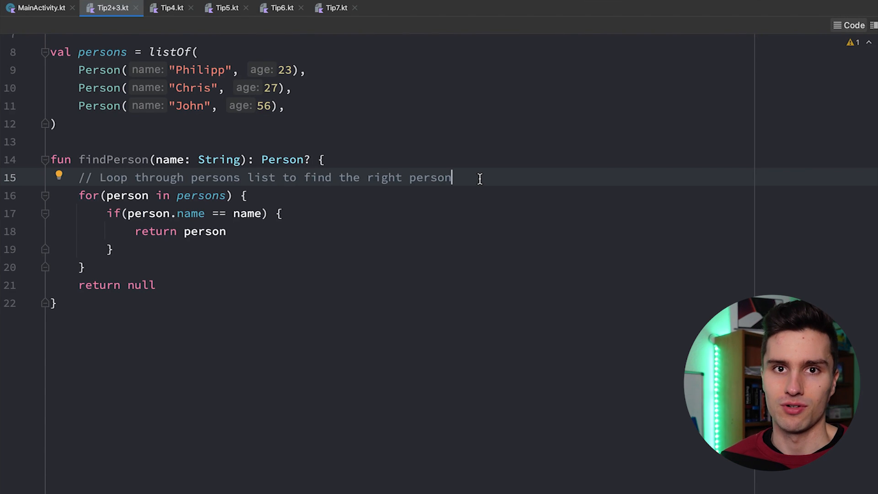
pyautogui.moveTo(564, 233)
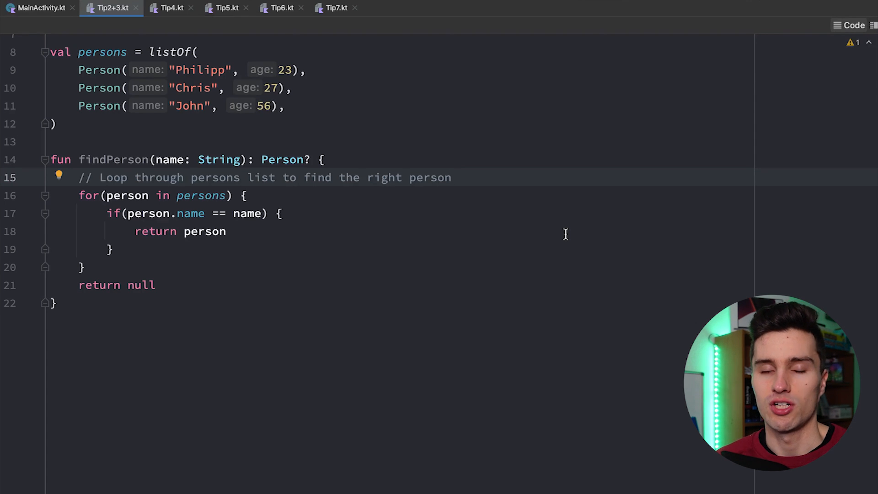
pyautogui.click(451, 177)
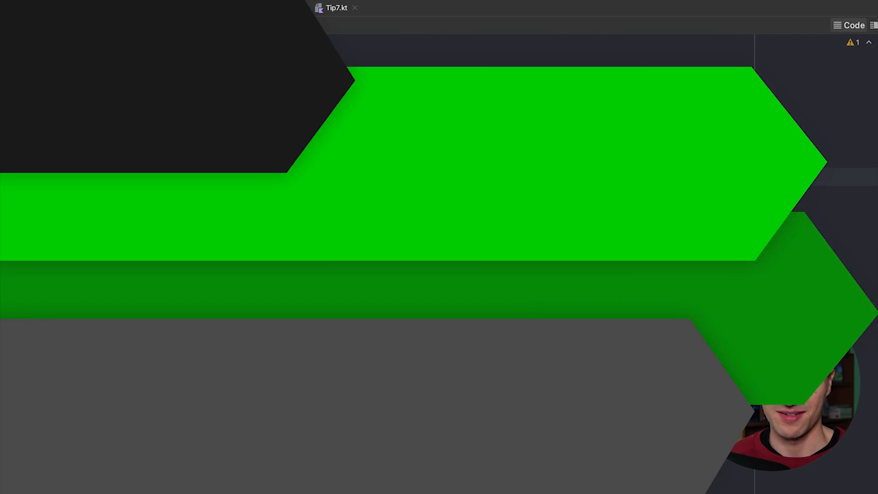
pyautogui.click(110, 8)
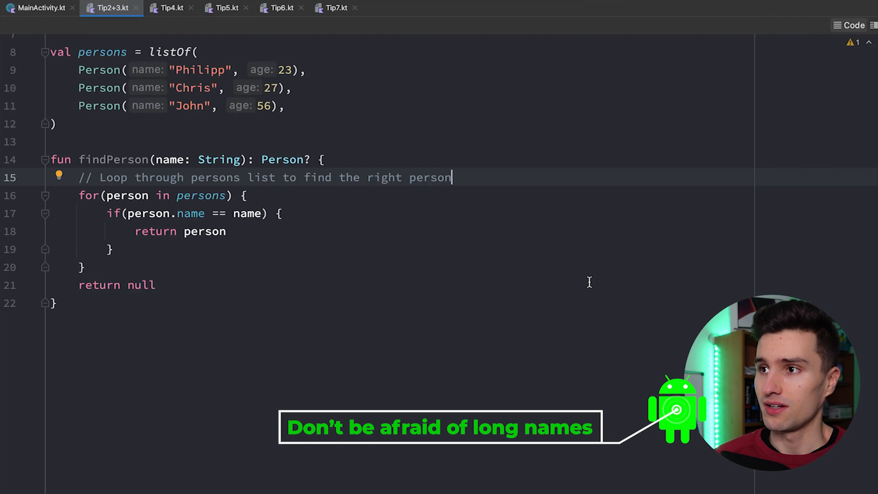
pyautogui.scroll(3)
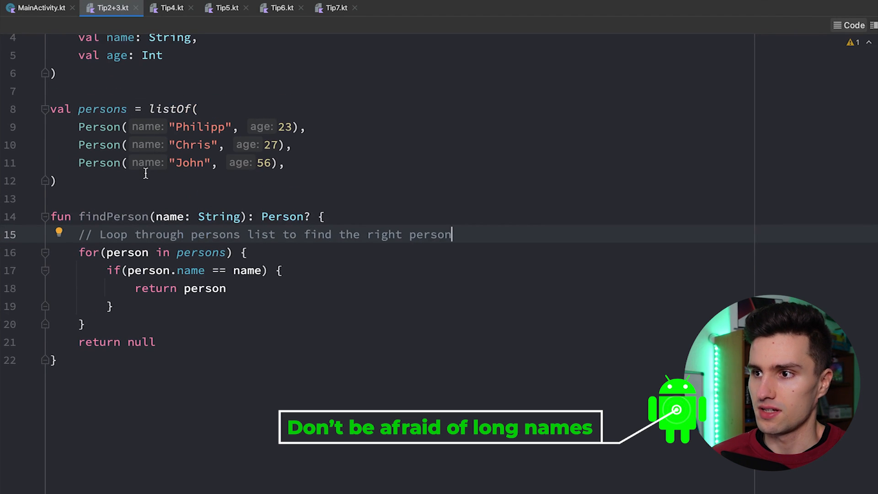
pyautogui.doubleClick(113, 217)
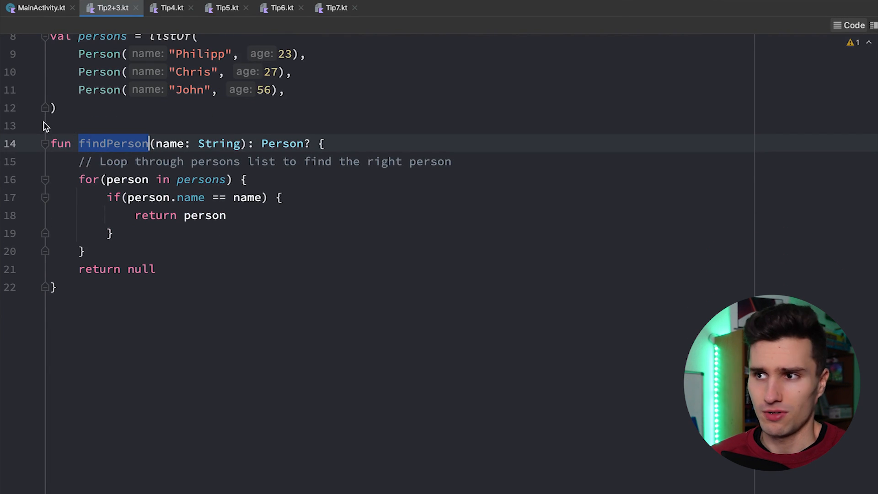
pyautogui.moveTo(115, 95)
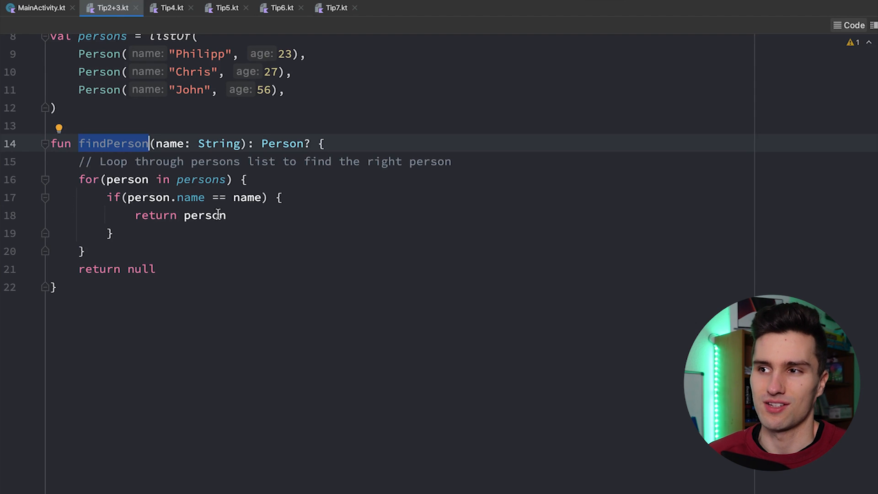
pyautogui.moveTo(170, 120)
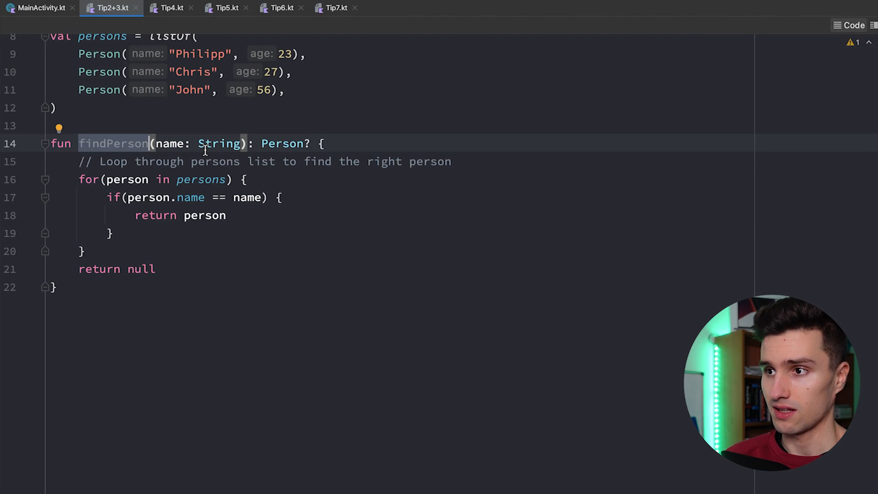
pyautogui.write('ByName')
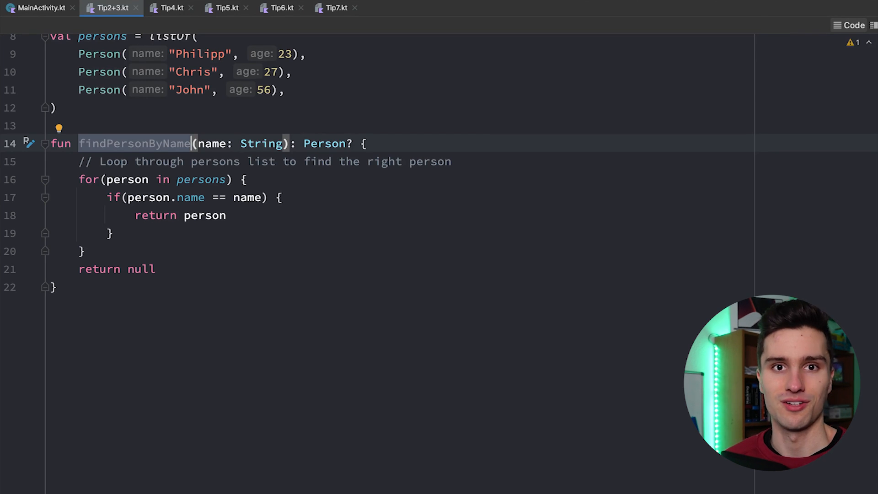
# - Review Tip4.kt's two FizzBuzz implementations, highlighting the 100 bound, the 15 condition and the FizzBuzz word
pyautogui.click(171, 8)
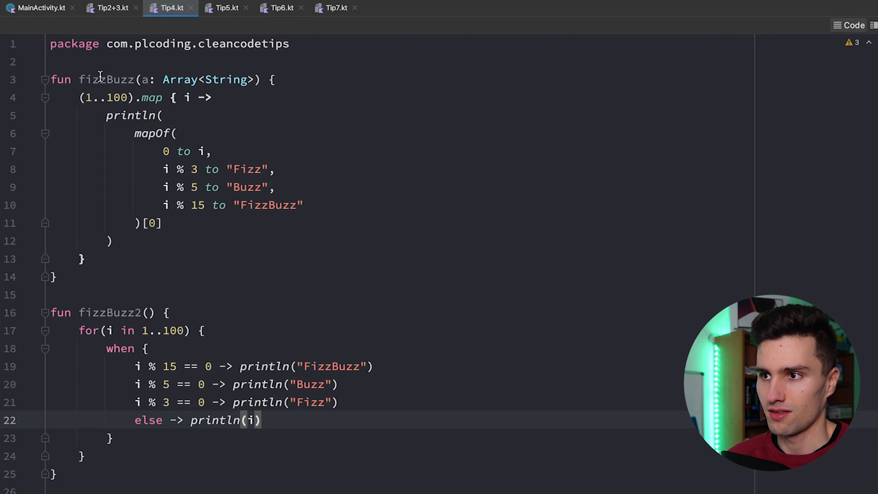
pyautogui.doubleClick(118, 97)
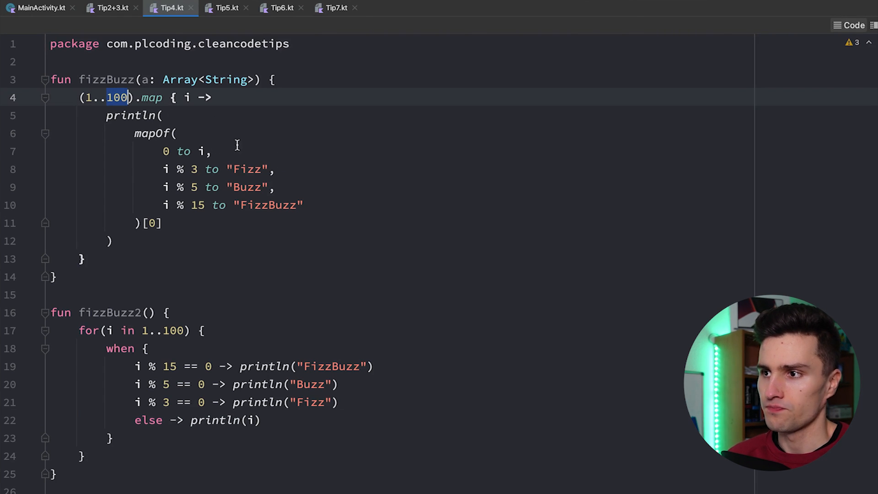
pyautogui.scroll(-3)
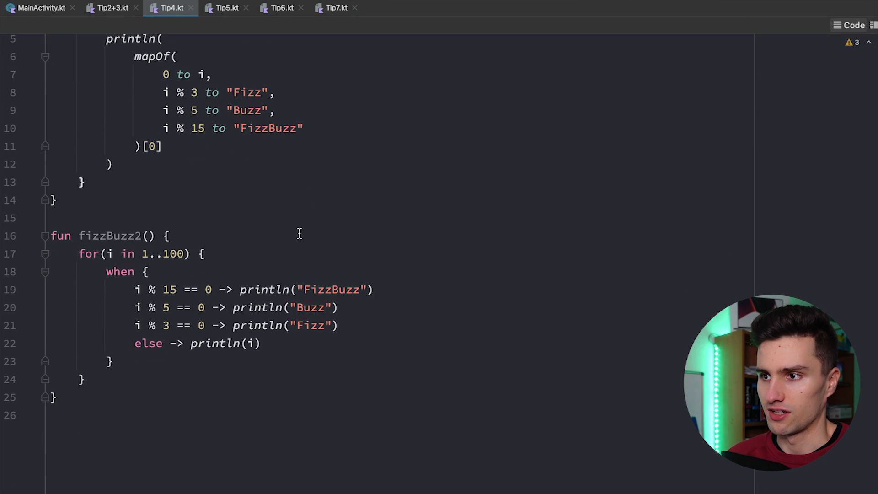
pyautogui.scroll(-3)
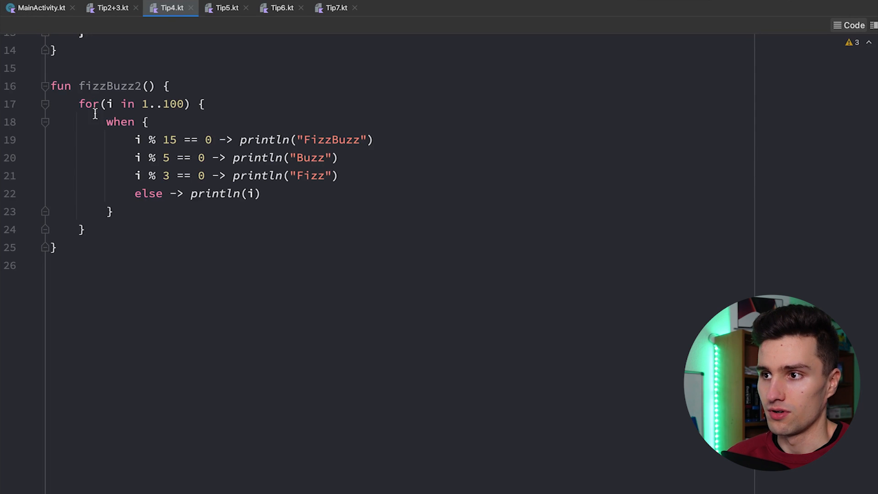
pyautogui.doubleClick(169, 139)
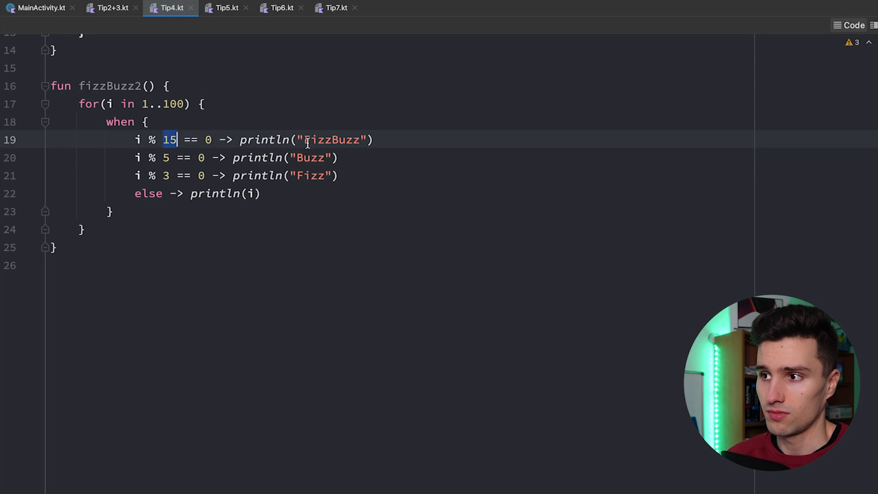
pyautogui.doubleClick(333, 139)
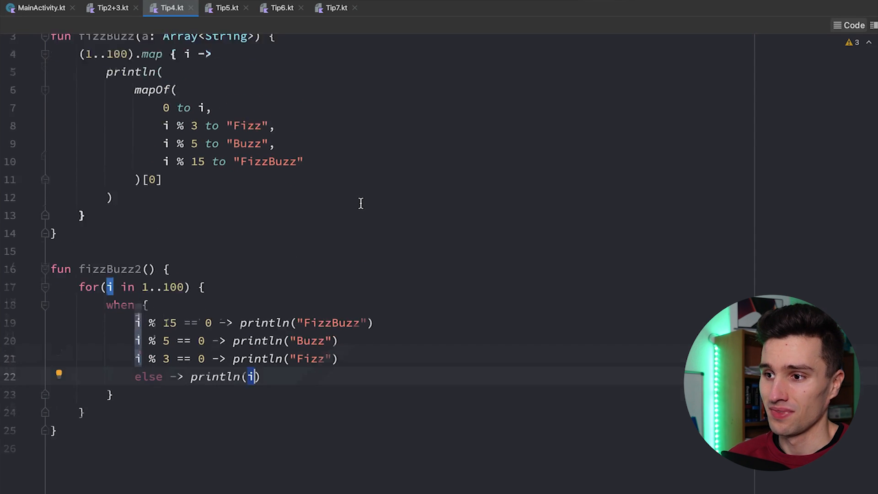
pyautogui.doubleClick(109, 171)
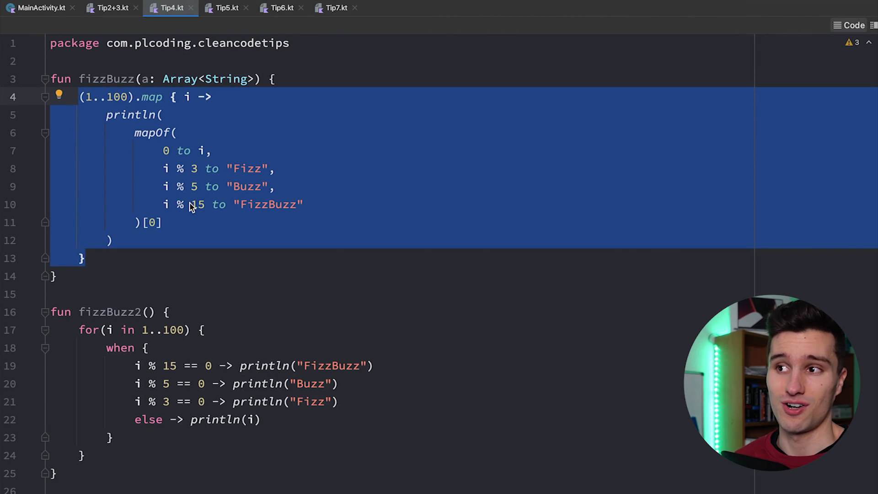
pyautogui.moveTo(224, 206)
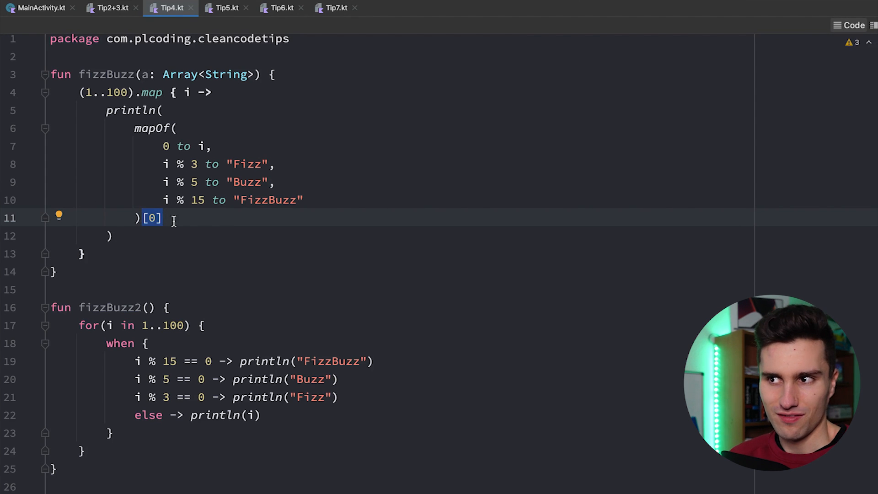
pyautogui.moveTo(354, 158)
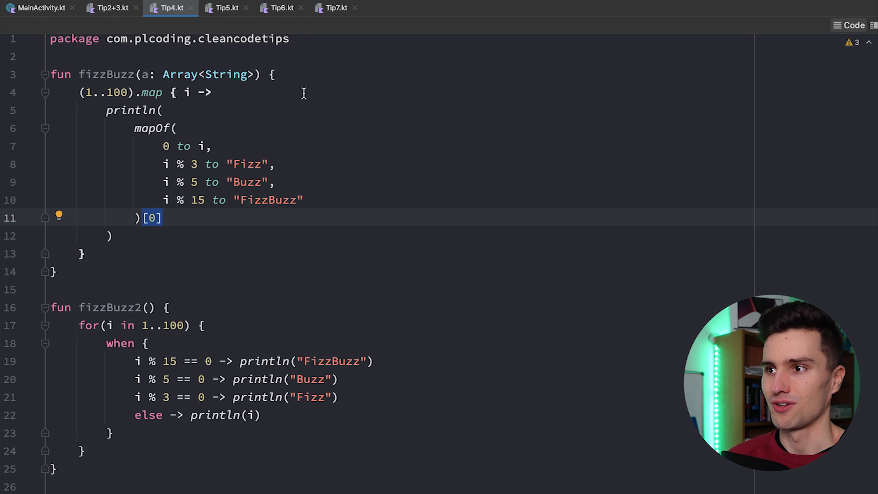
pyautogui.moveTo(231, 132)
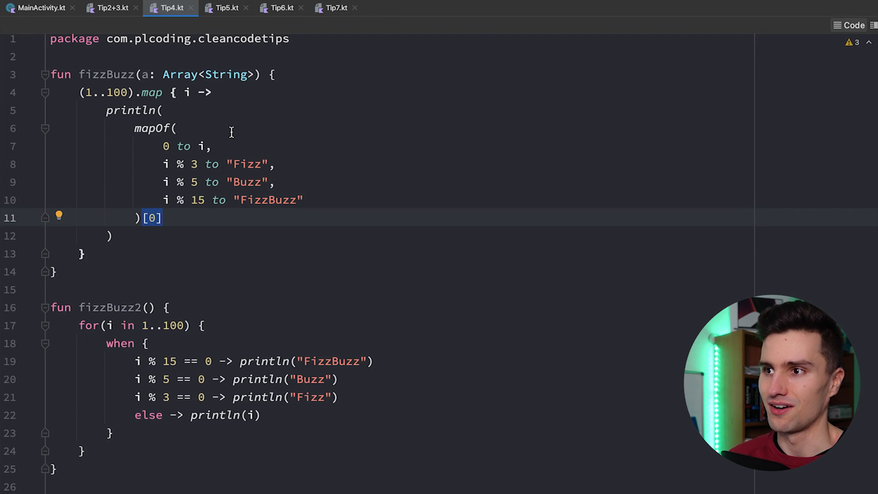
pyautogui.moveTo(124, 207)
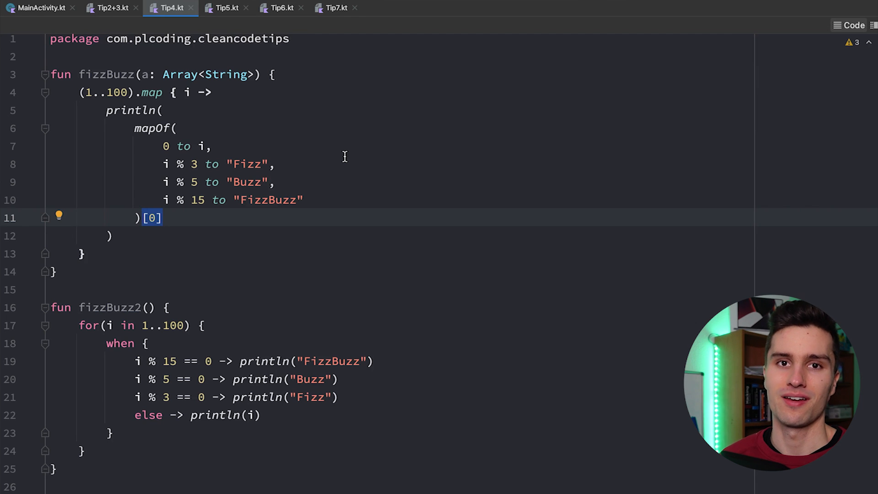
pyautogui.click(226, 8)
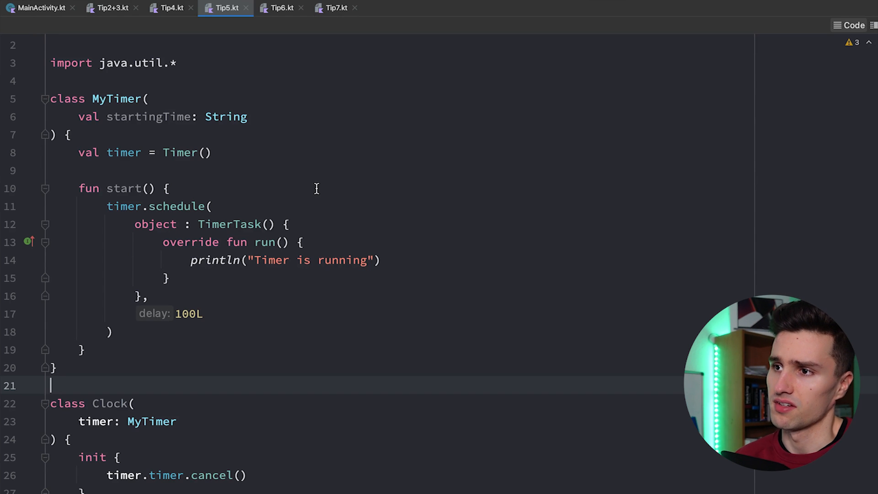
pyautogui.doubleClick(116, 97)
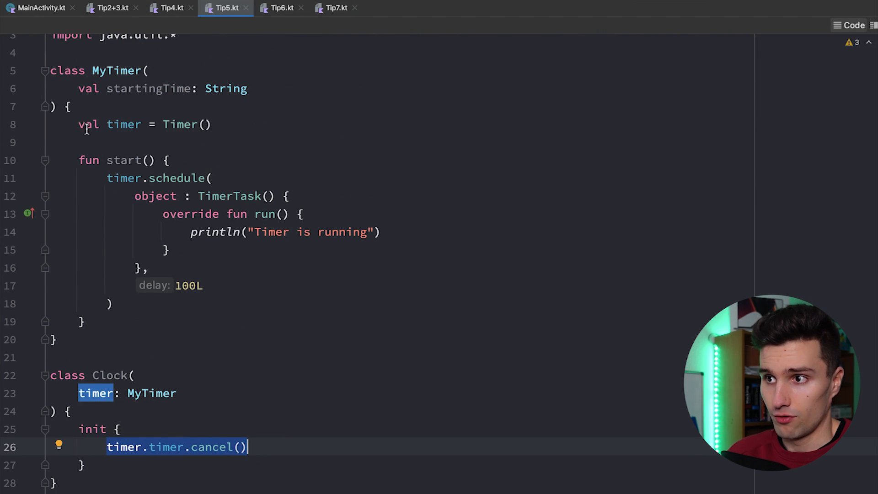
# - Make MyTimer's timer private and add a cancel() wrapper so Clock calls timer.cancel() directly
pyautogui.write('private')
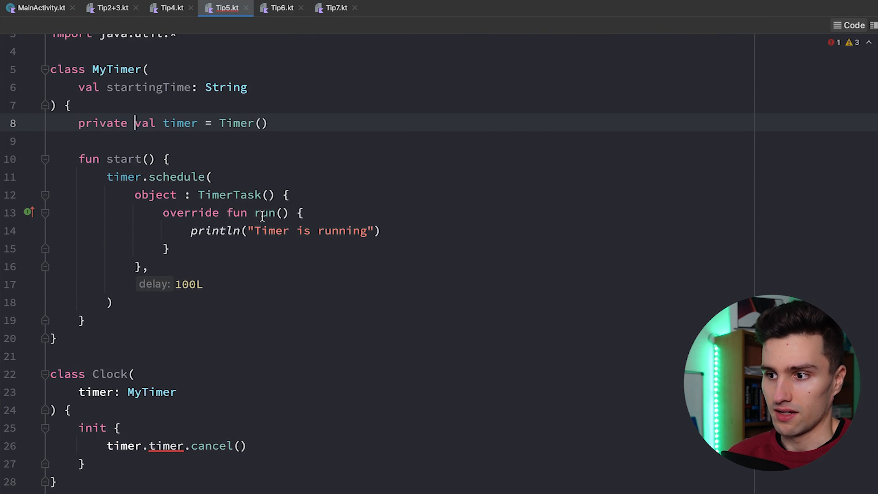
pyautogui.scroll(-3)
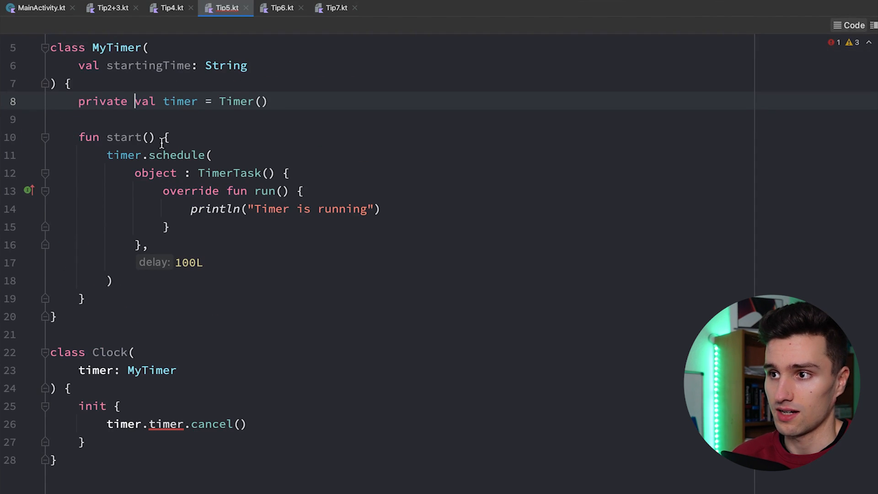
pyautogui.write('pr')
pyautogui.write('timer.c')
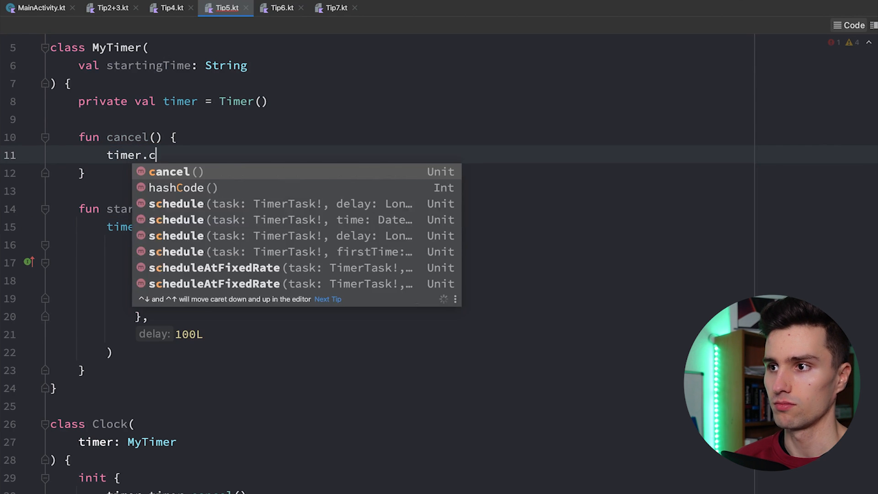
pyautogui.click(168, 171)
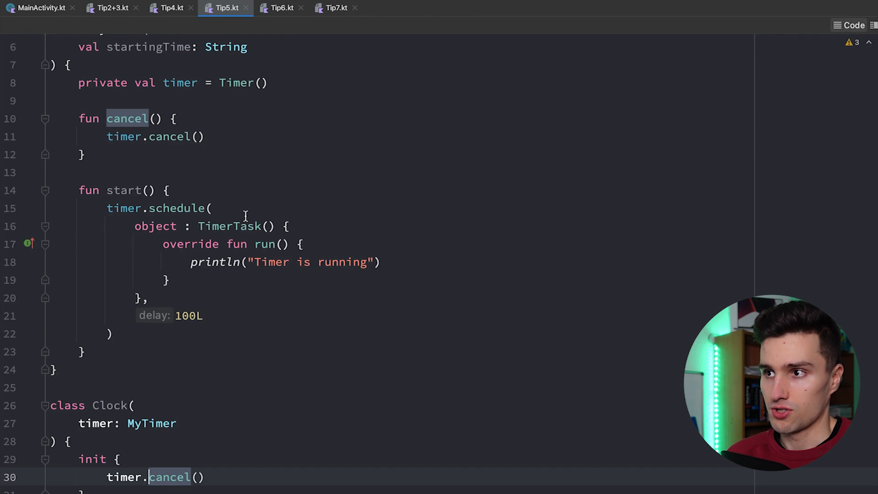
pyautogui.scroll(3)
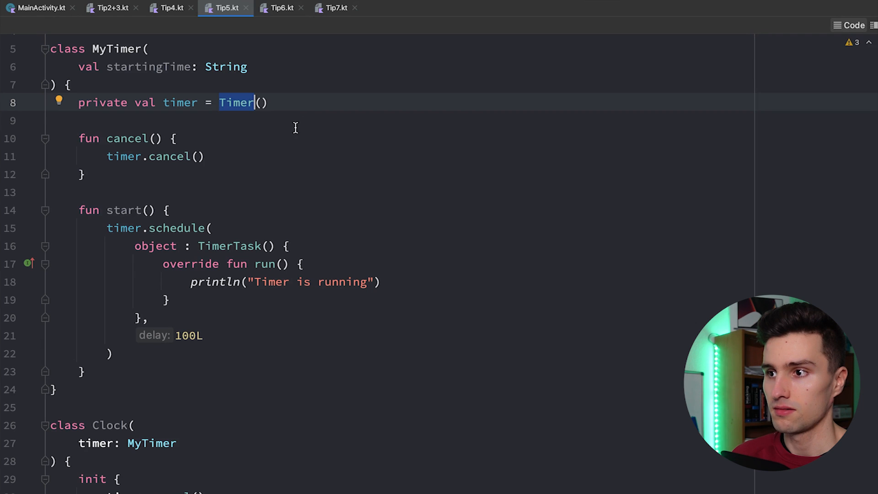
pyautogui.moveTo(235, 131)
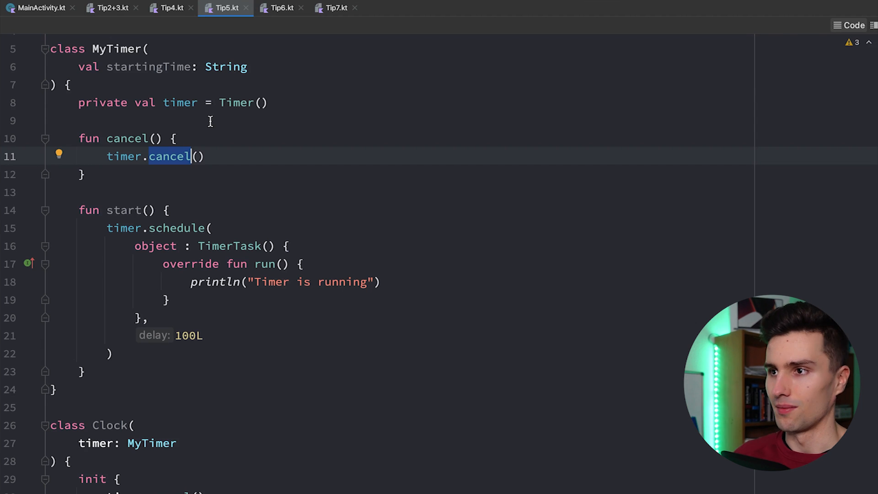
pyautogui.moveTo(245, 151)
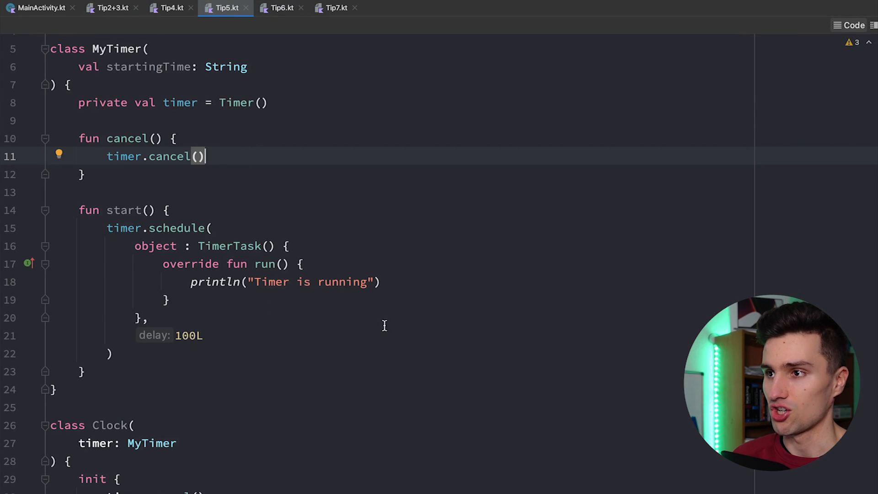
pyautogui.click(279, 8)
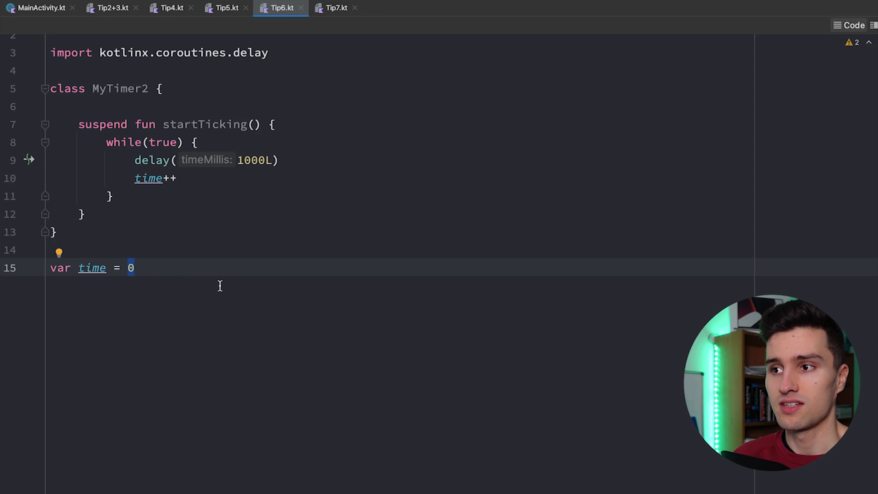
pyautogui.moveTo(217, 283)
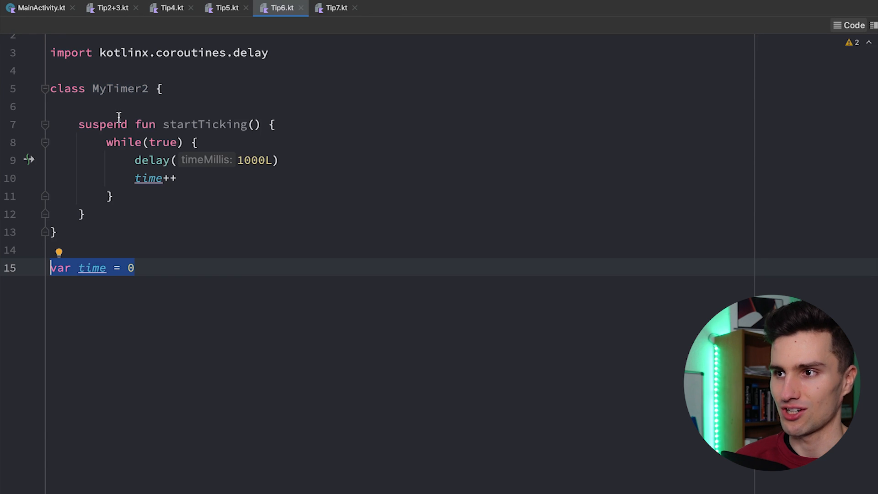
# - Bring up the Tip6 example with MyTimer2 incrementing the global time variable
pyautogui.click(336, 9)
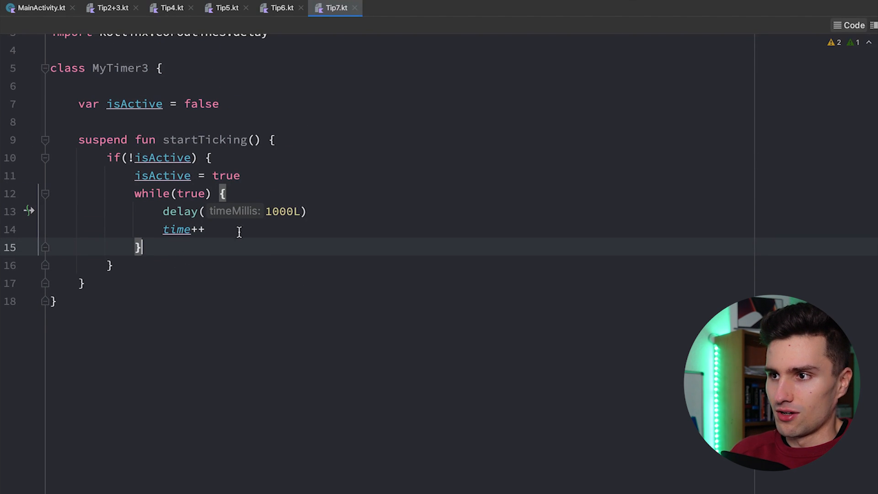
pyautogui.moveTo(235, 215)
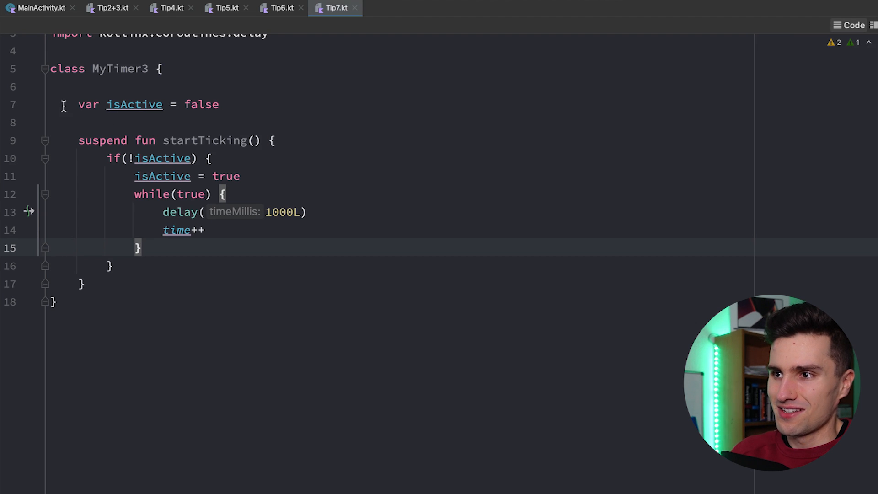
# - Highlight MyTimer3's isActive-guarded startTicking in Tip7.kt without editing it
pyautogui.tripleClick(134, 104)
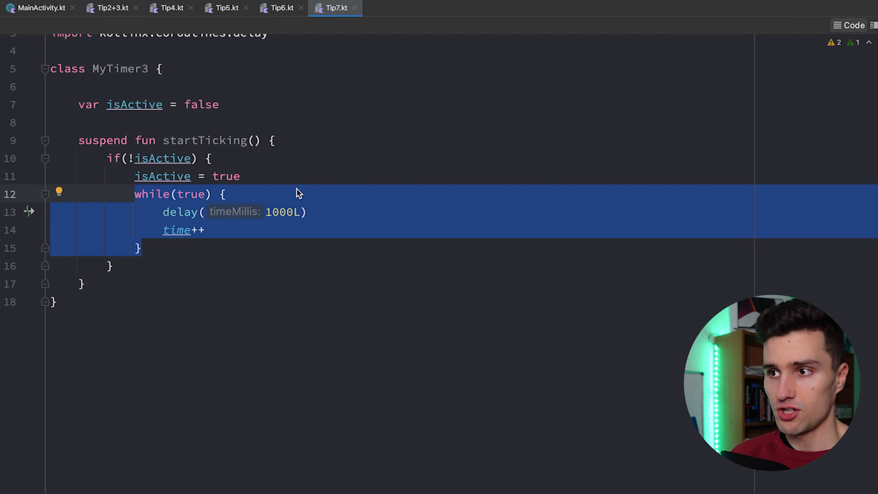
pyautogui.click(106, 158)
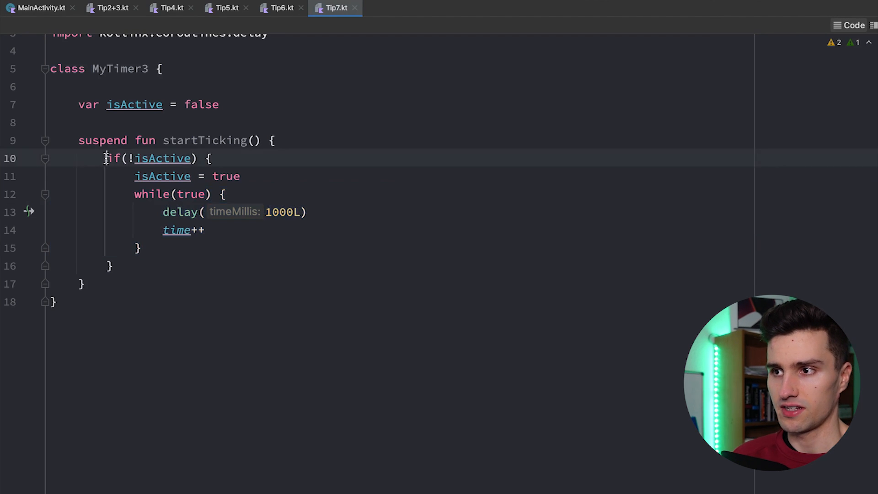
# - Rewrite startTicking to return early when isActive, moving the activation line and while loop out of the if
pyautogui.moveTo(105, 158); pyautogui.dragTo(111, 266)
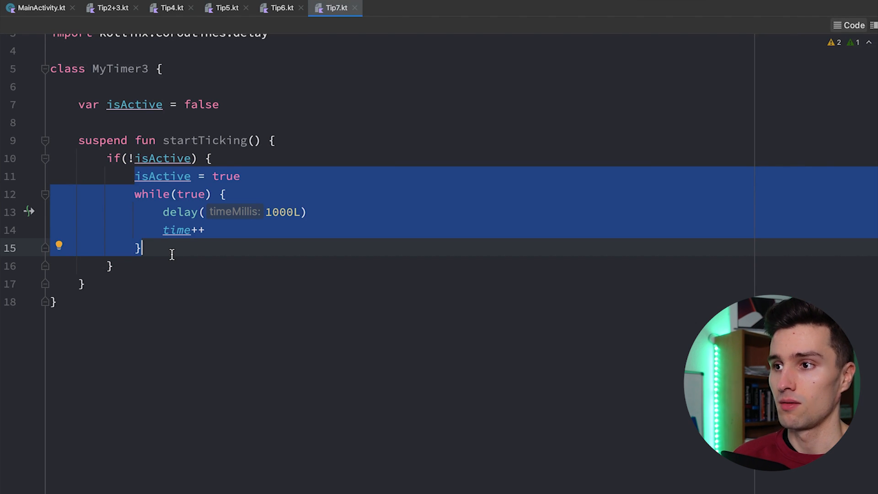
pyautogui.moveTo(220, 164)
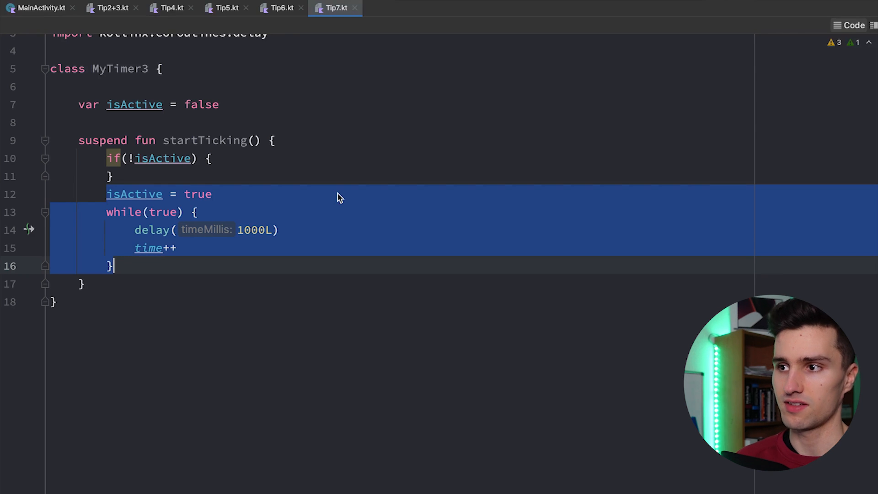
pyautogui.click(118, 175)
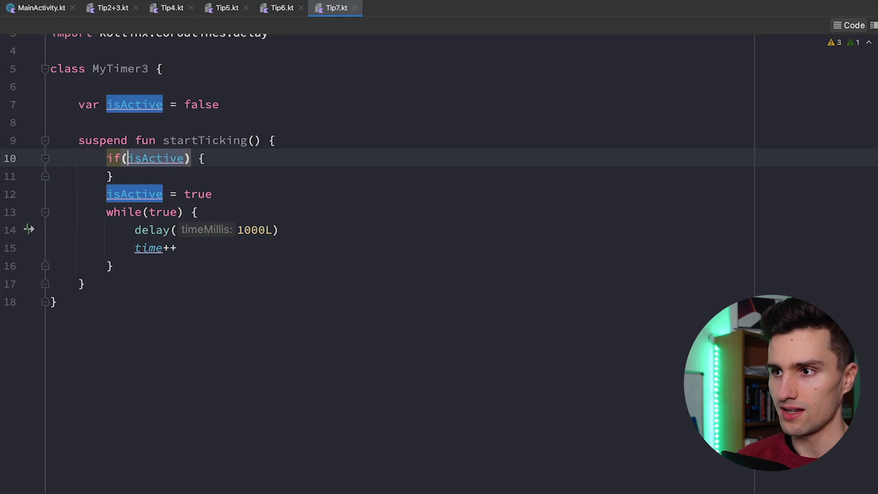
pyautogui.write('return')
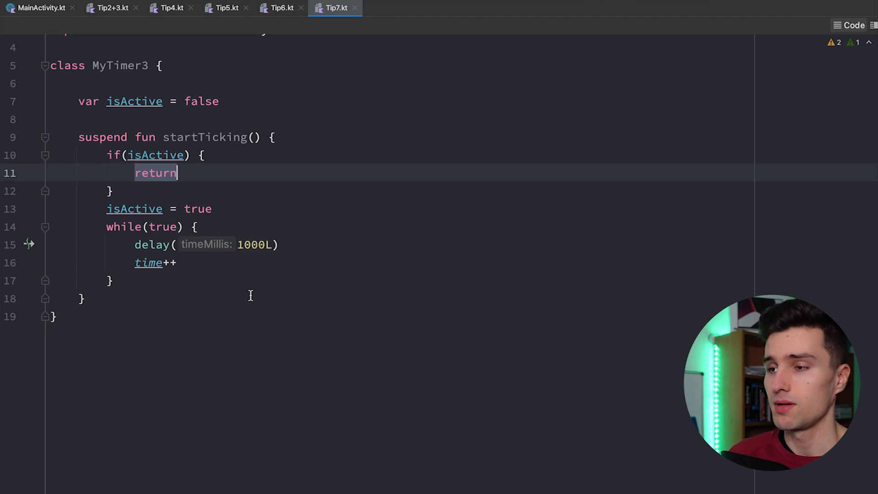
pyautogui.write('else')
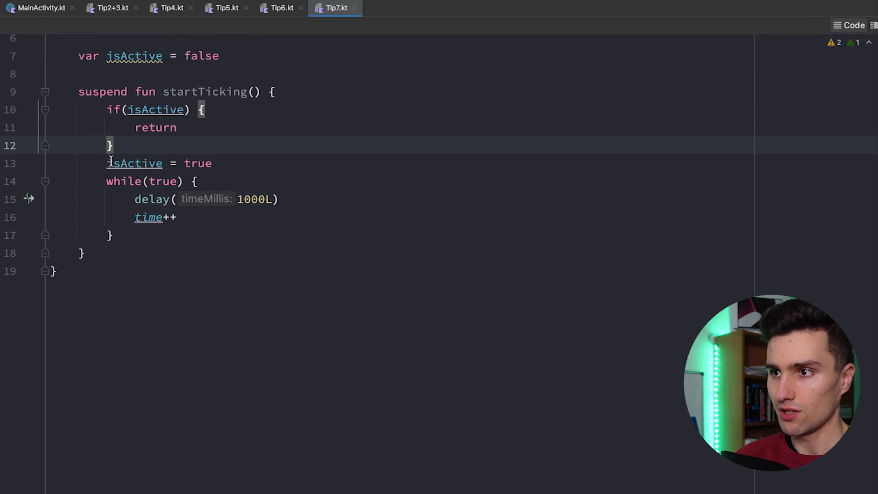
pyautogui.moveTo(106, 162); pyautogui.dragTo(112, 235)
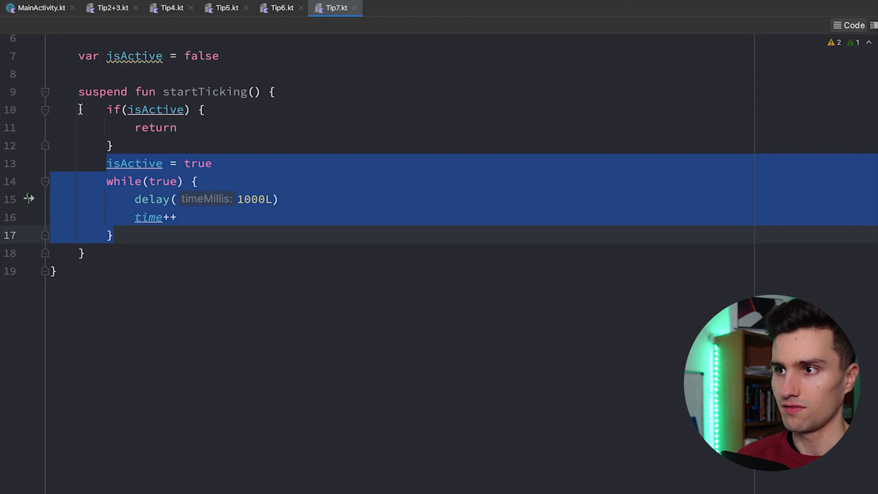